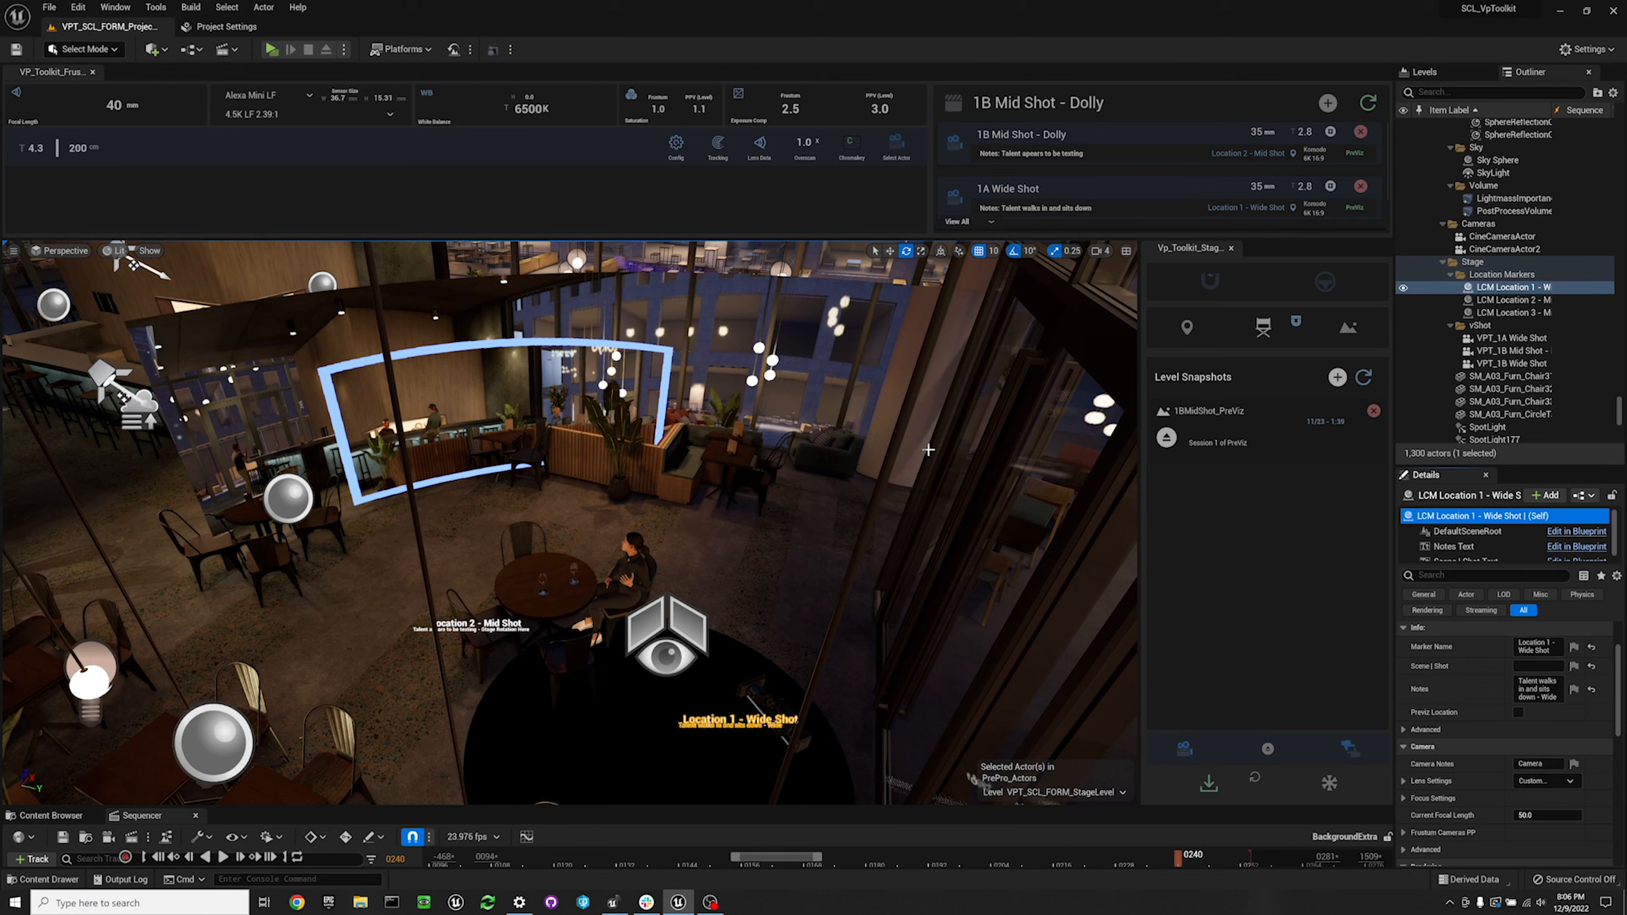
{"action": "mouse_move", "coordinate": [926, 498]}
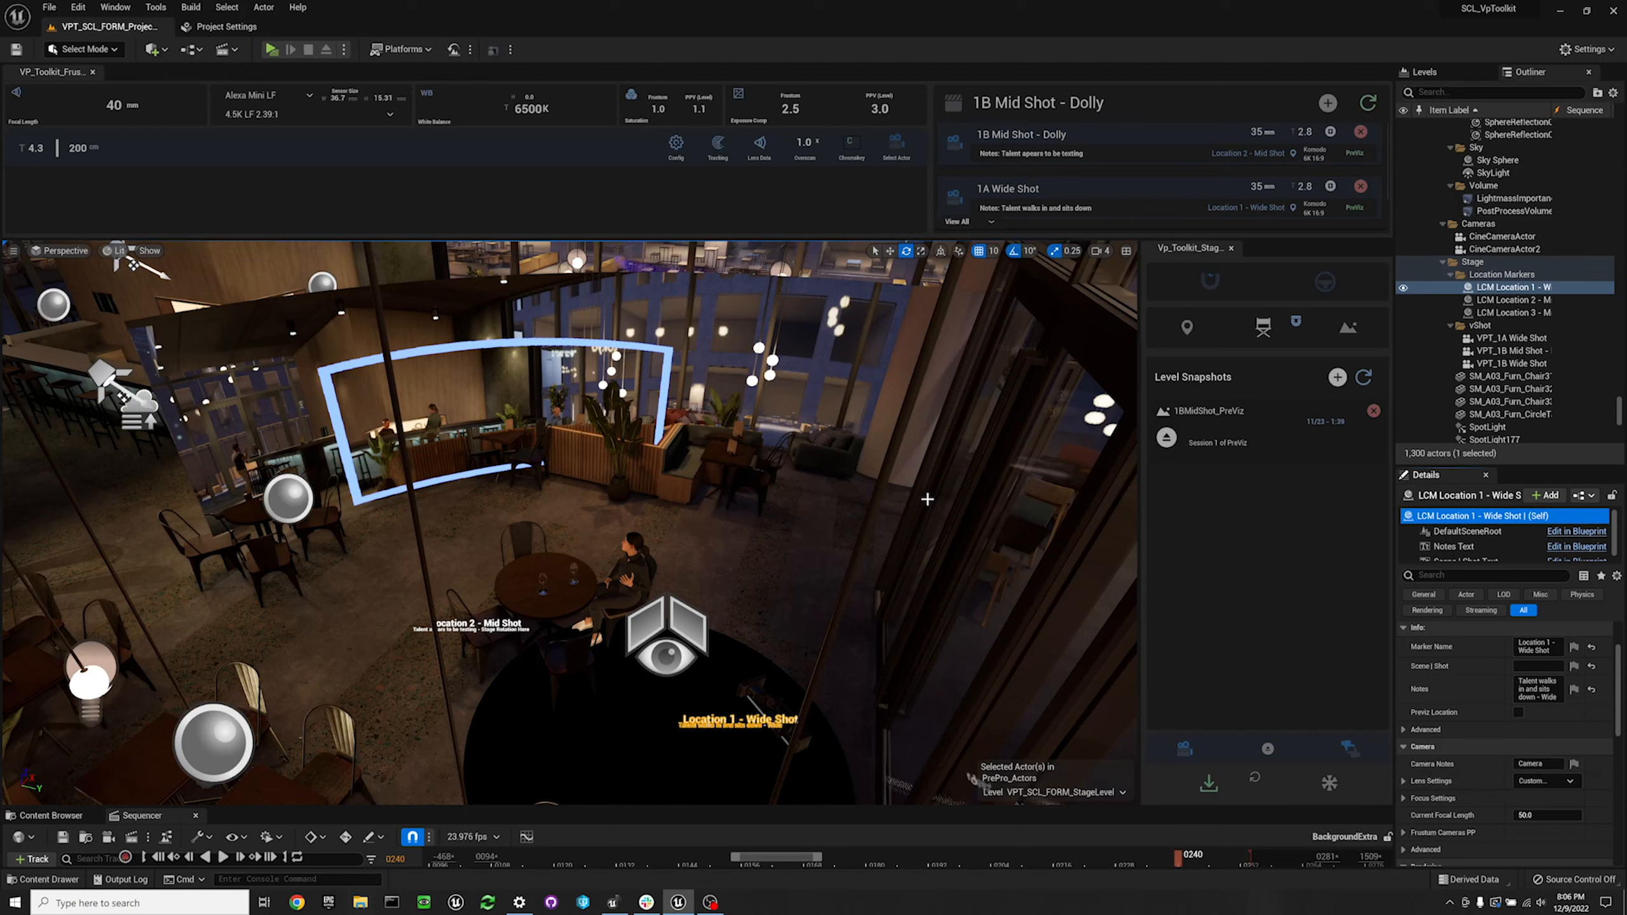
{"action": "mouse_move", "coordinate": [931, 499]}
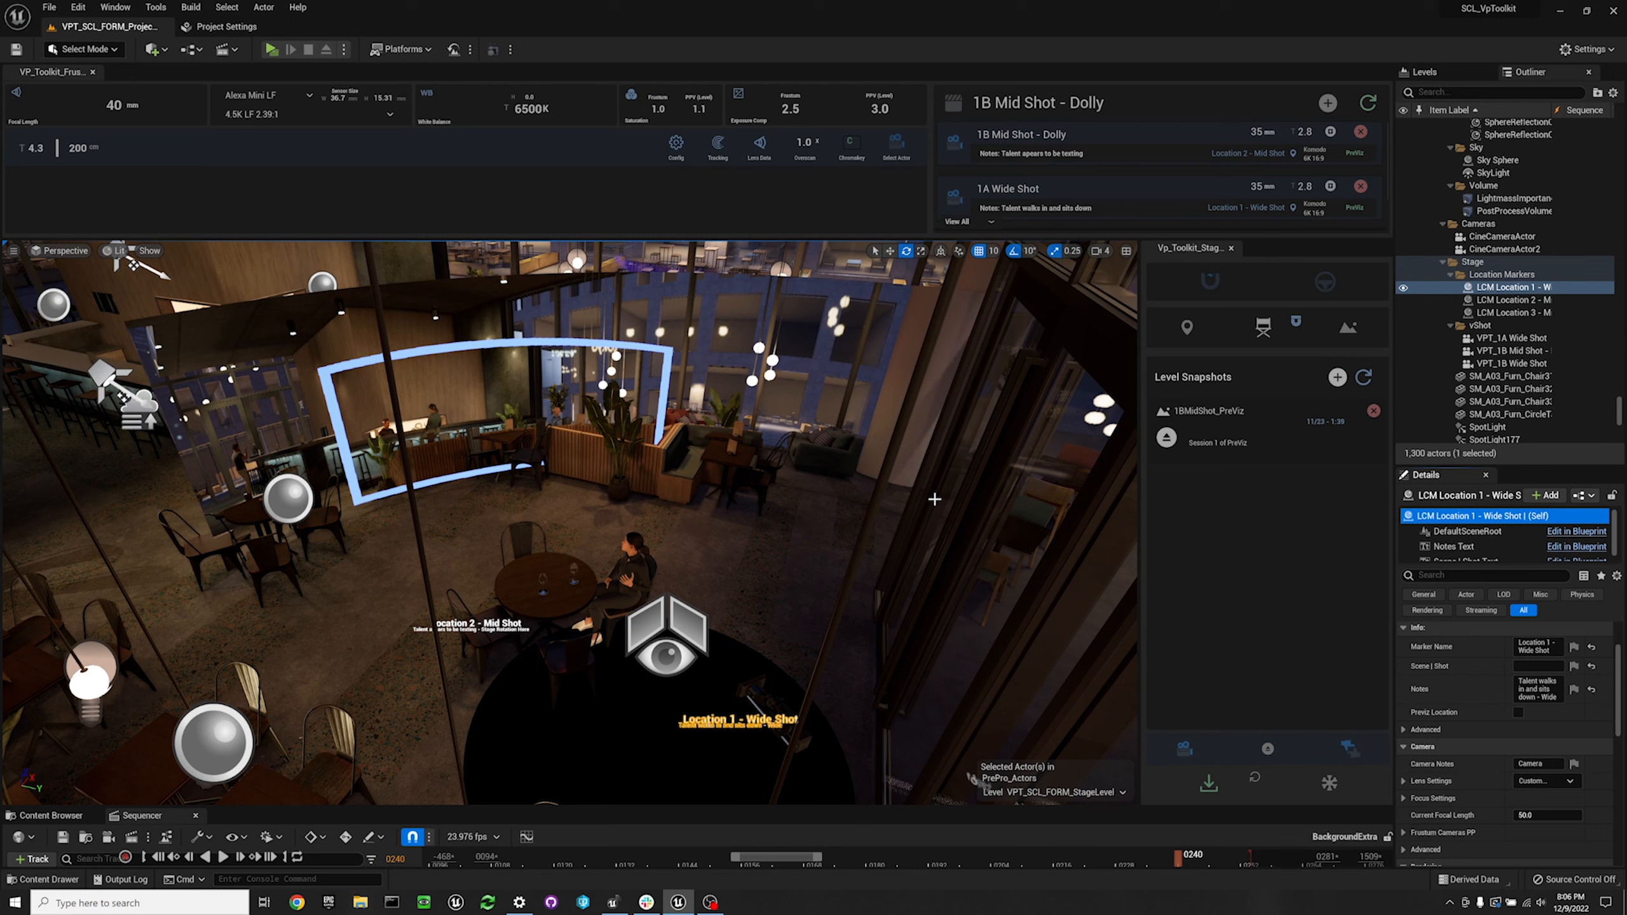
Step: Save all project changes, then add snapshot Form_Mid_Shot described 'Mid shot level setup'
{"action": "left_click", "coordinate": [1245, 411]}
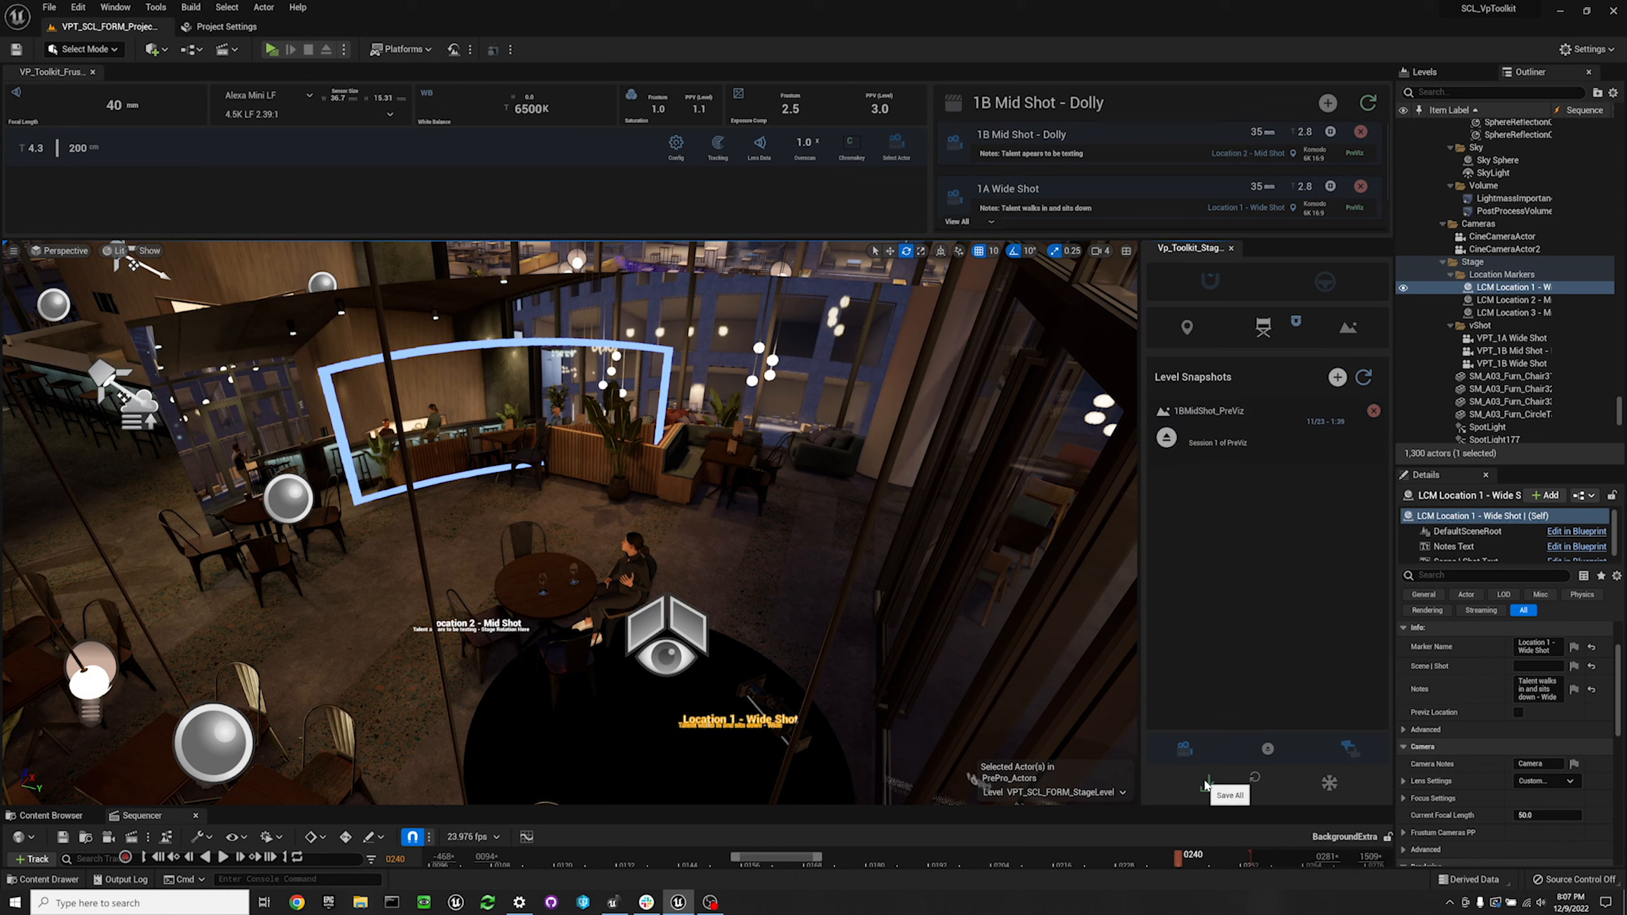
{"action": "left_click", "coordinate": [1206, 783]}
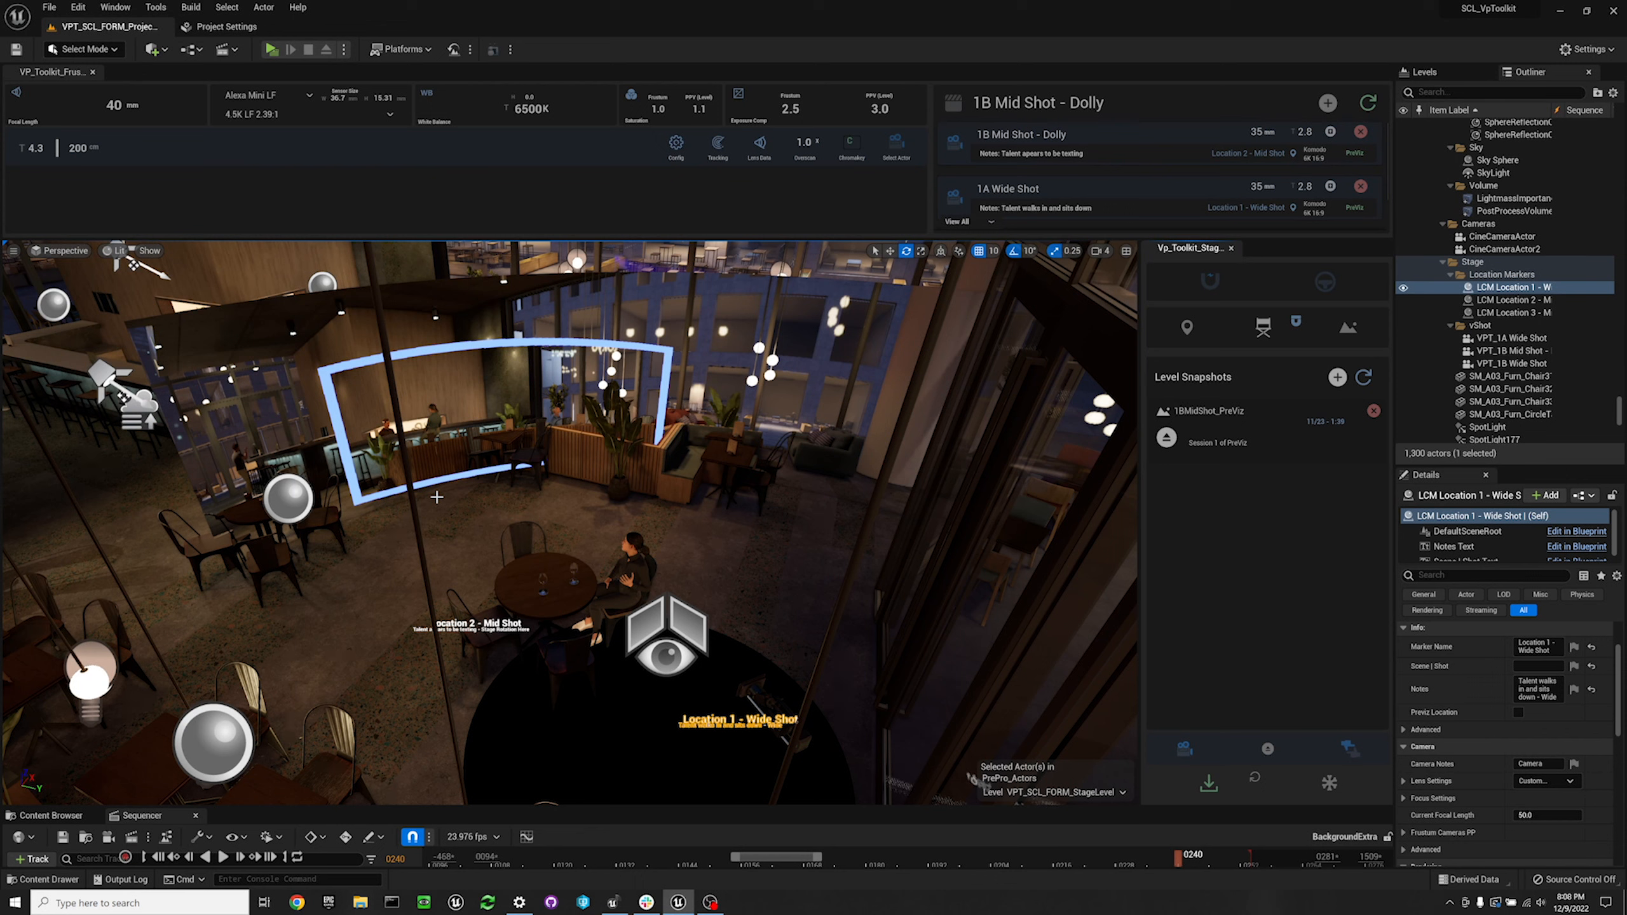
{"action": "left_click", "coordinate": [1337, 377]}
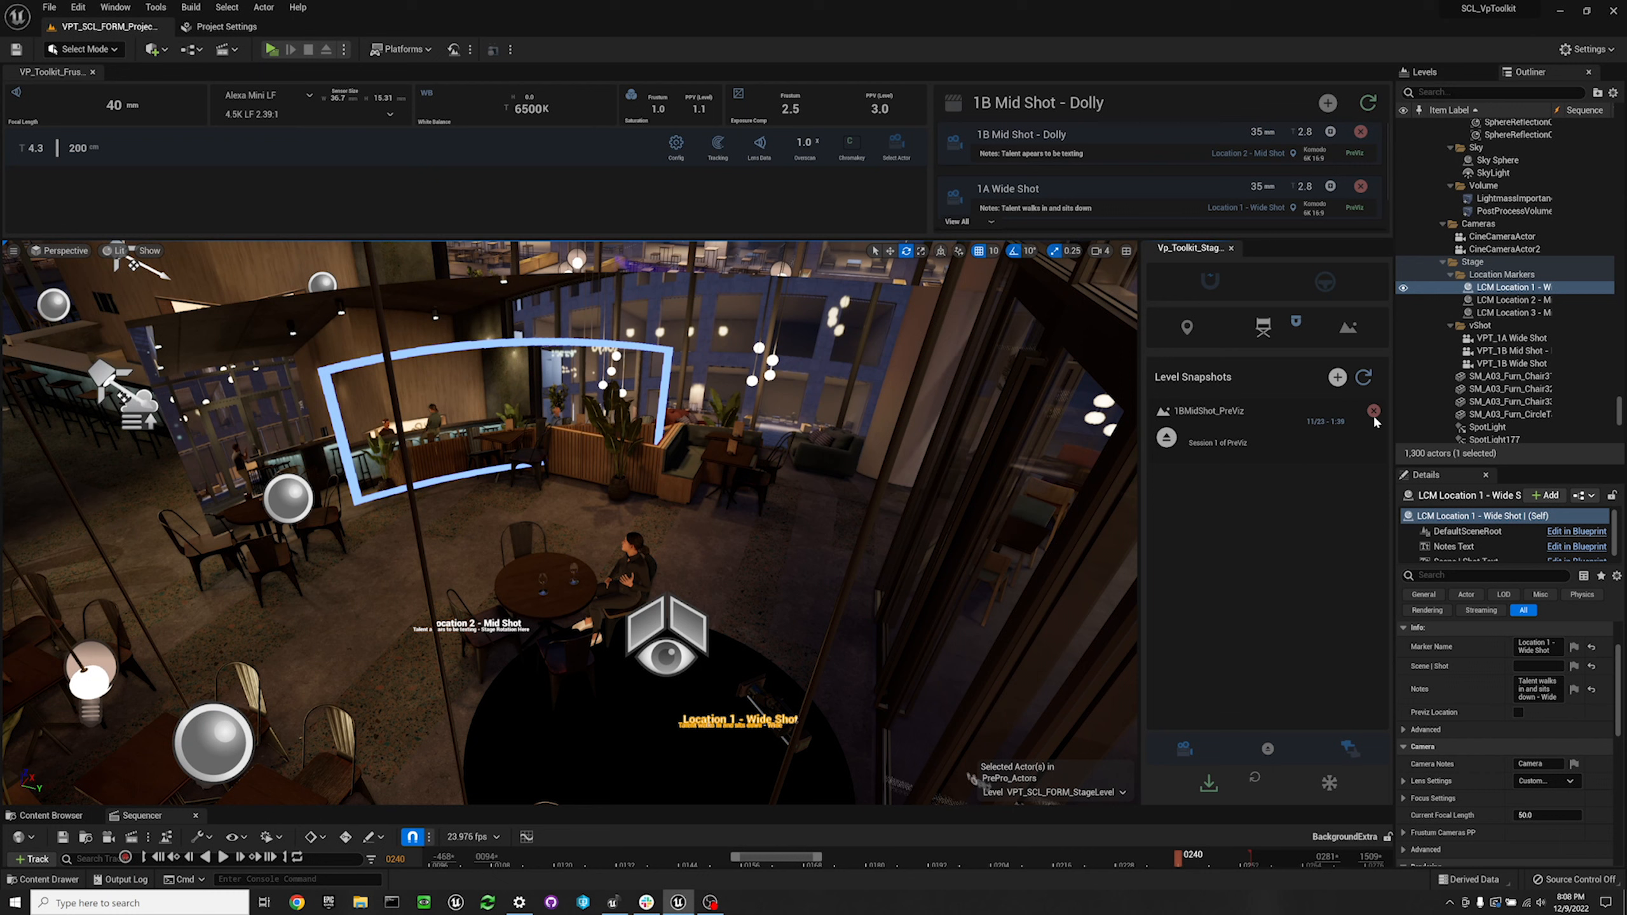
{"action": "left_click", "coordinate": [1336, 377]}
{"action": "type", "text": "Form_Mid_Shot"}
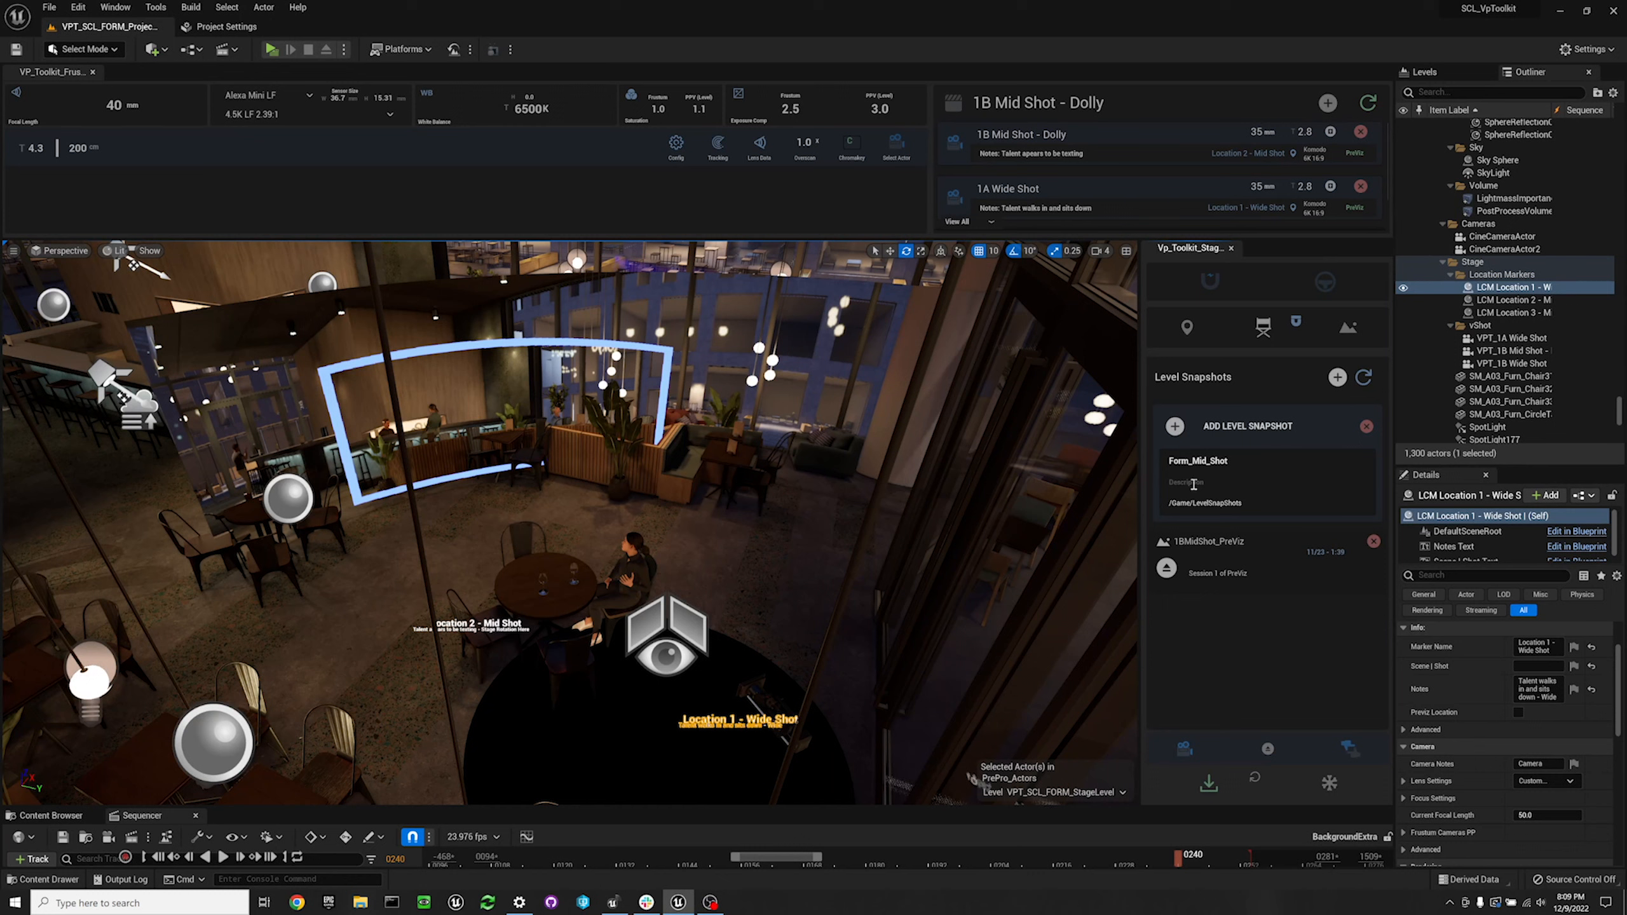
{"action": "type", "text": "Mid shot level setup"}
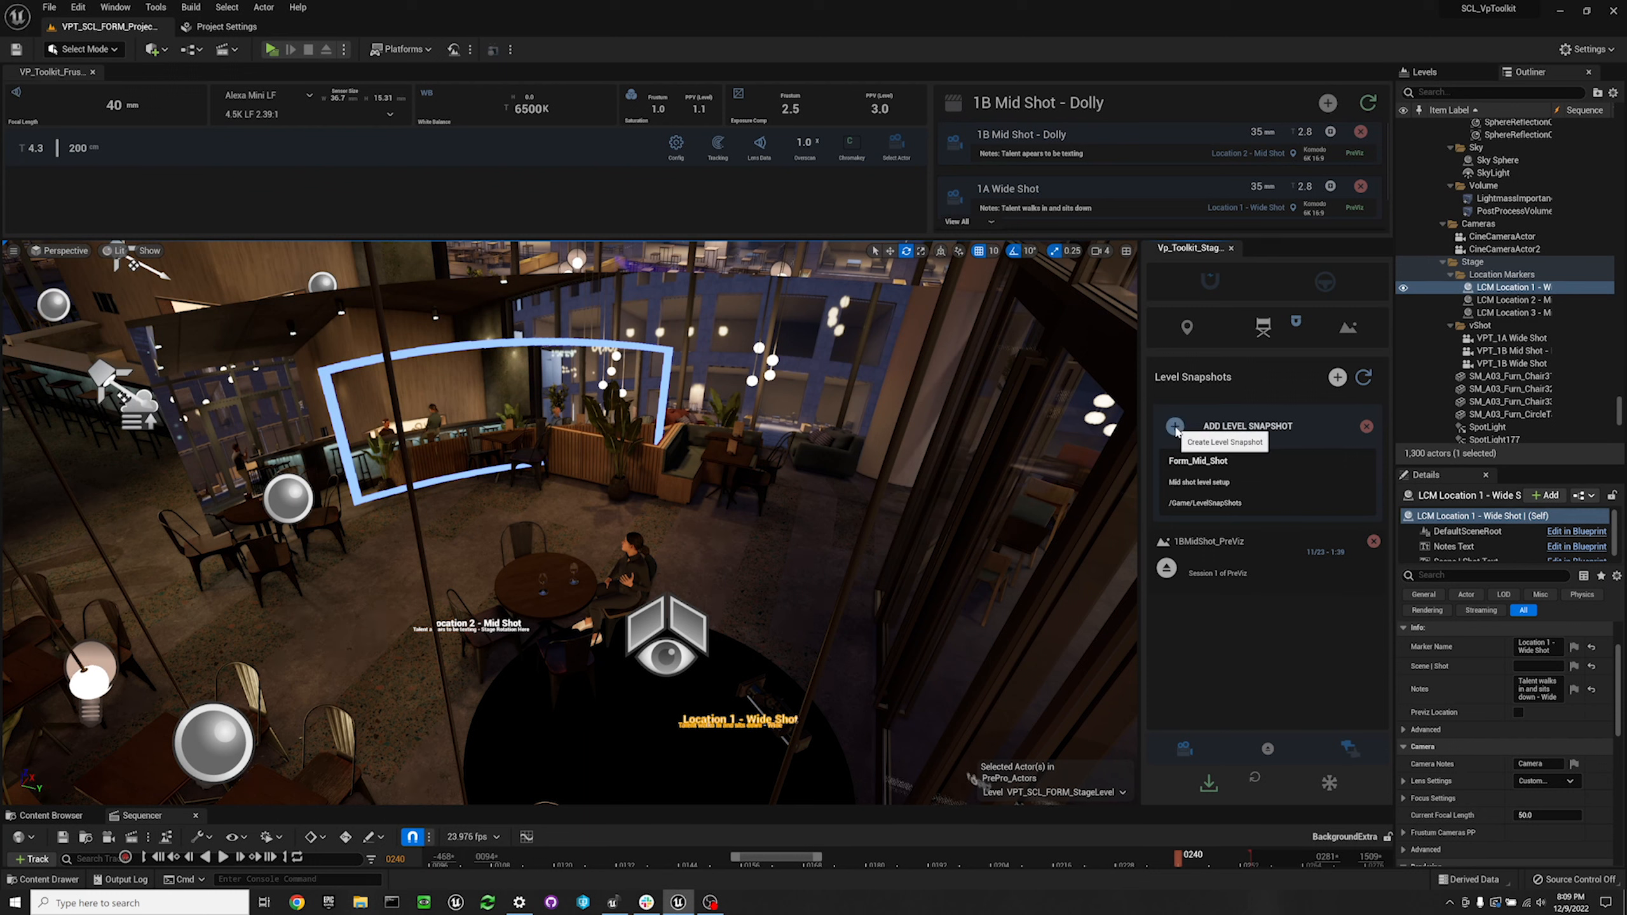
Step: Create the Form_Mid_Shot snapshot and refresh the Level Snapshots list so it appears
{"action": "left_click", "coordinate": [1175, 425]}
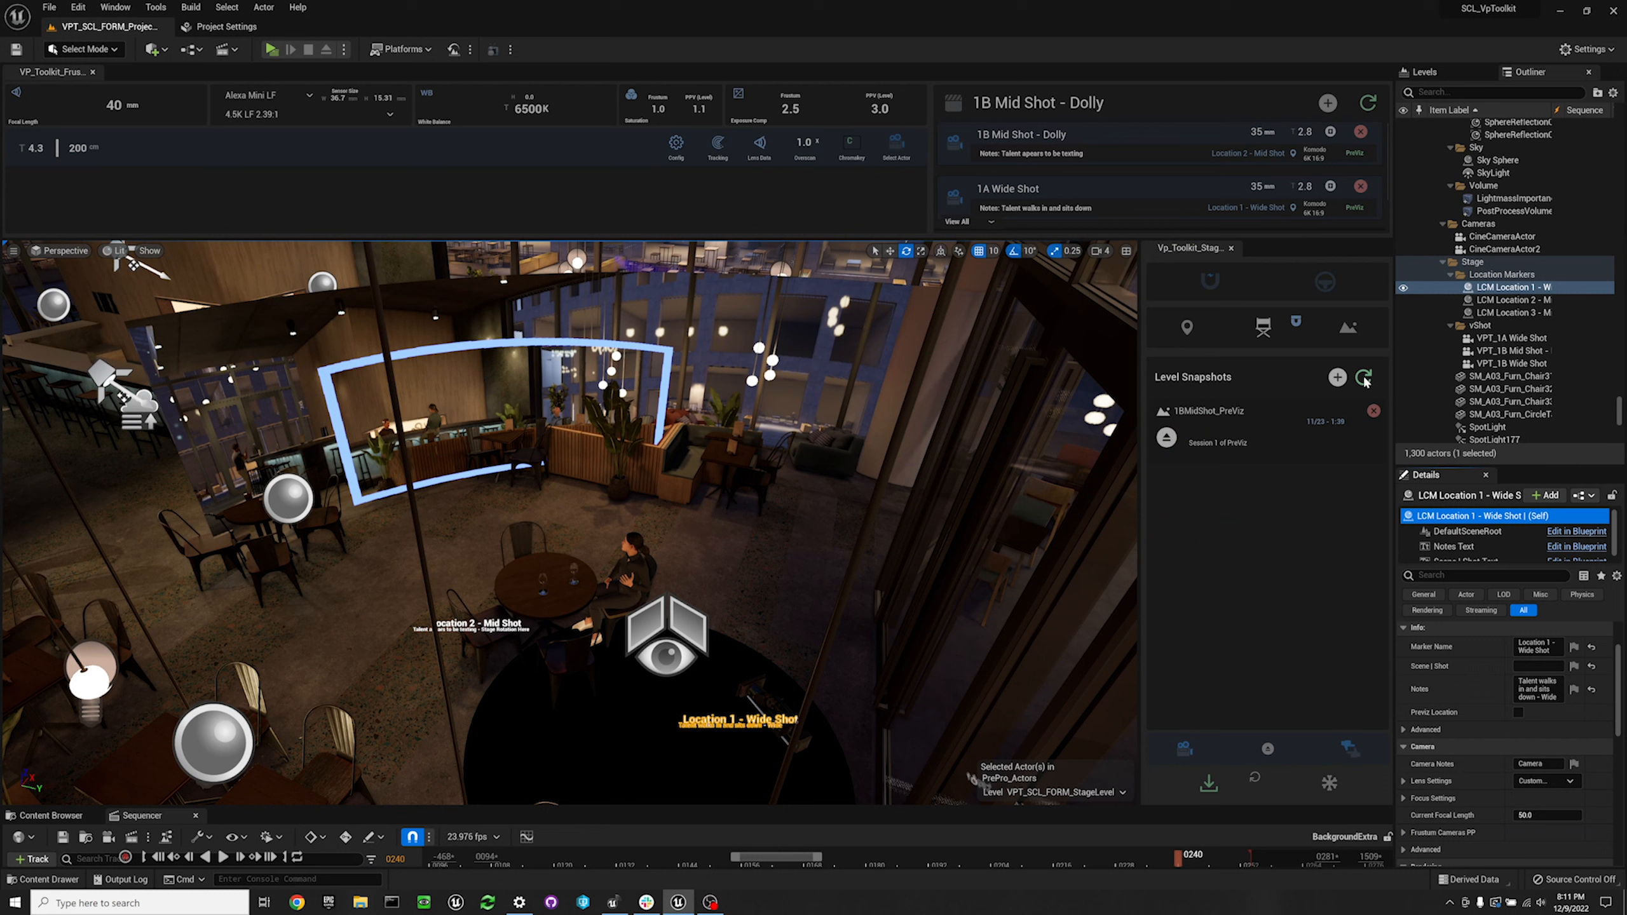
{"action": "left_click", "coordinate": [1337, 377]}
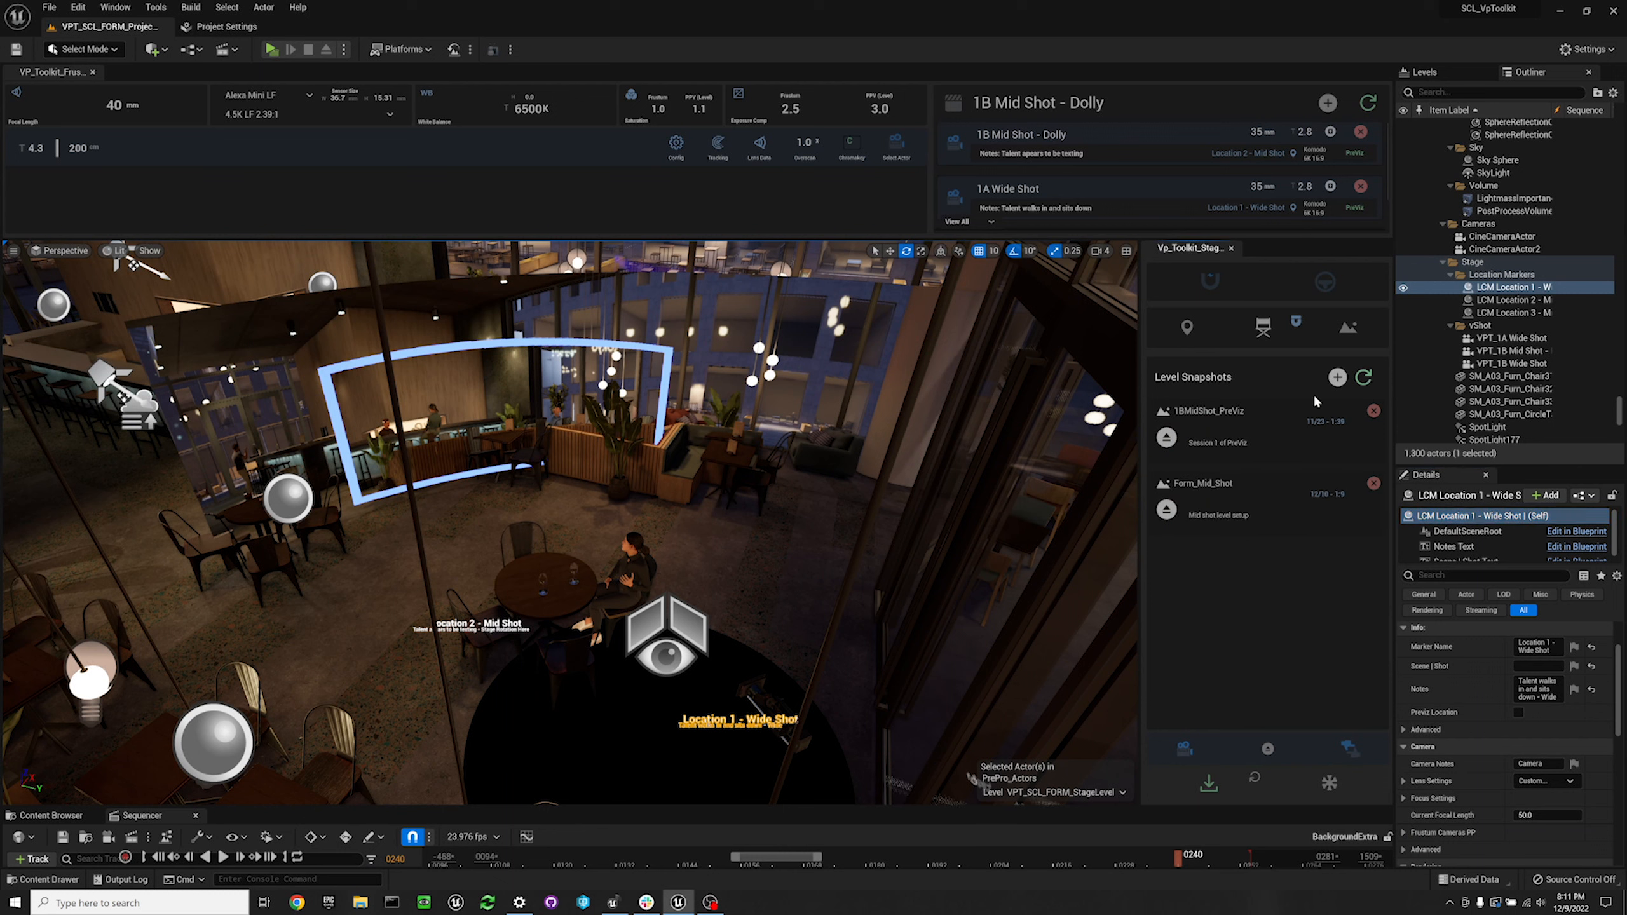
{"action": "left_click", "coordinate": [1224, 484]}
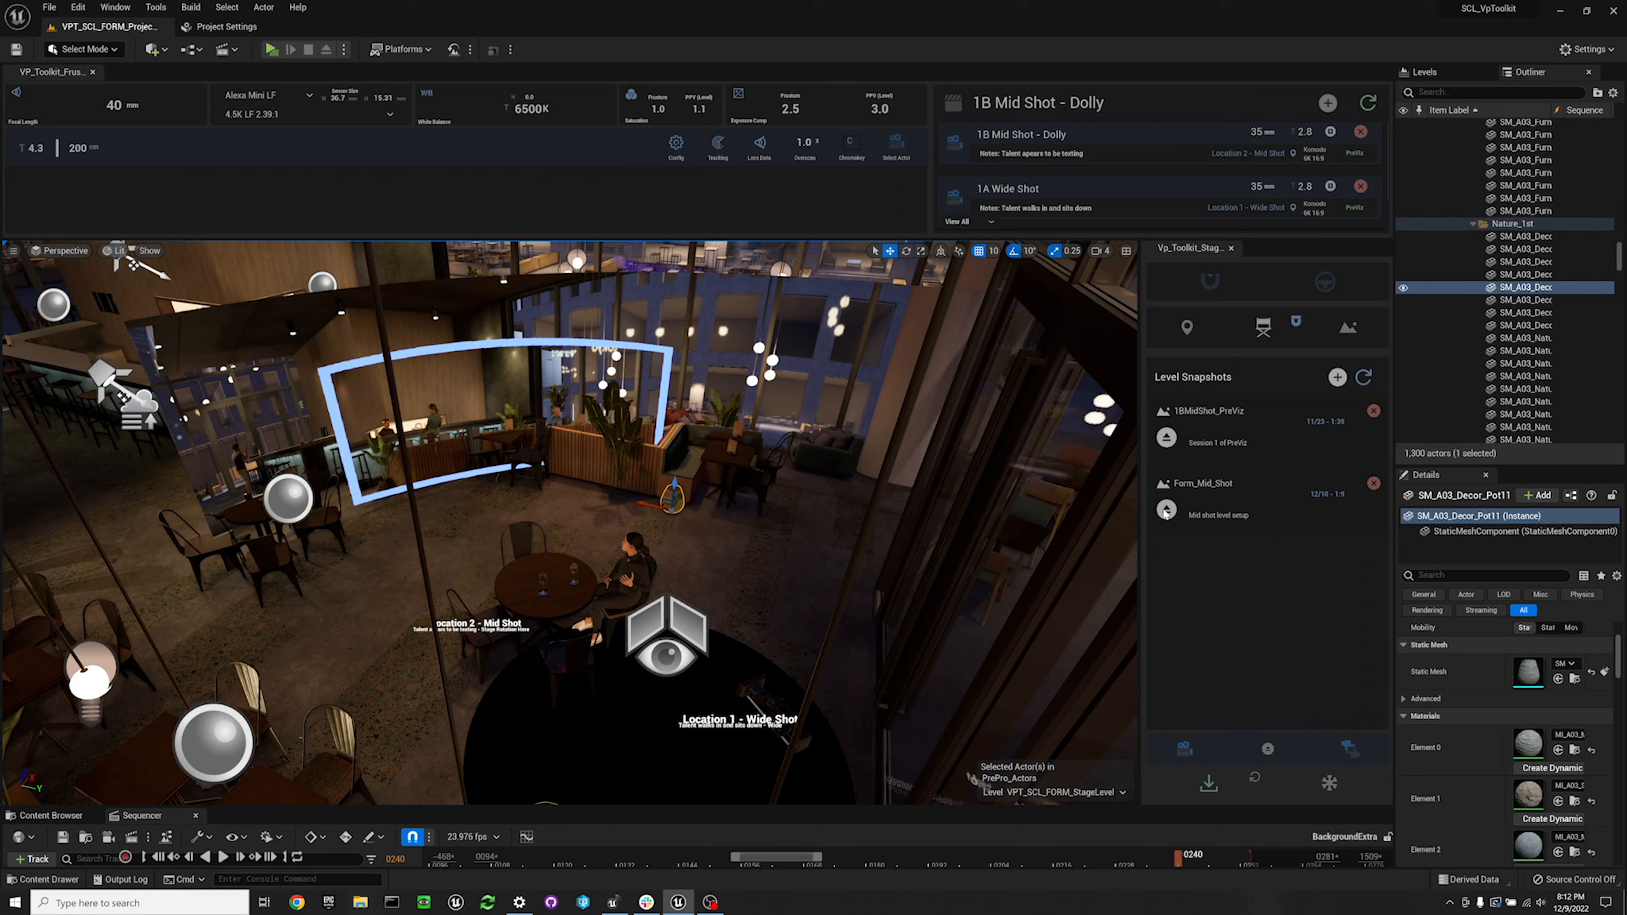
{"action": "mouse_move", "coordinate": [1166, 510]}
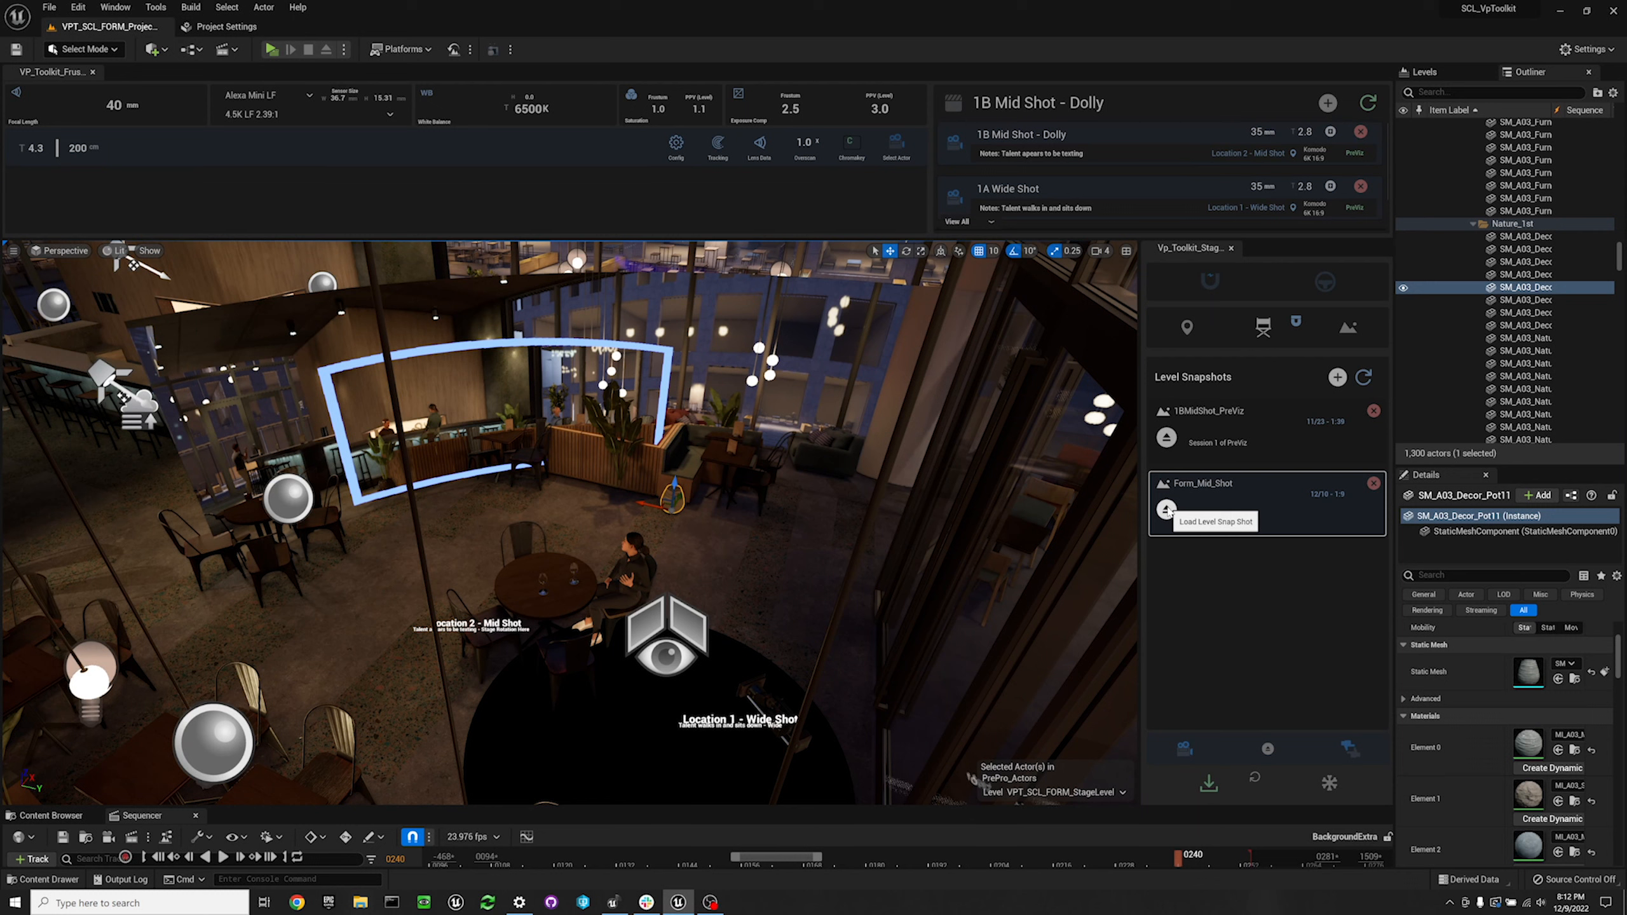
{"action": "mouse_move", "coordinate": [1220, 581]}
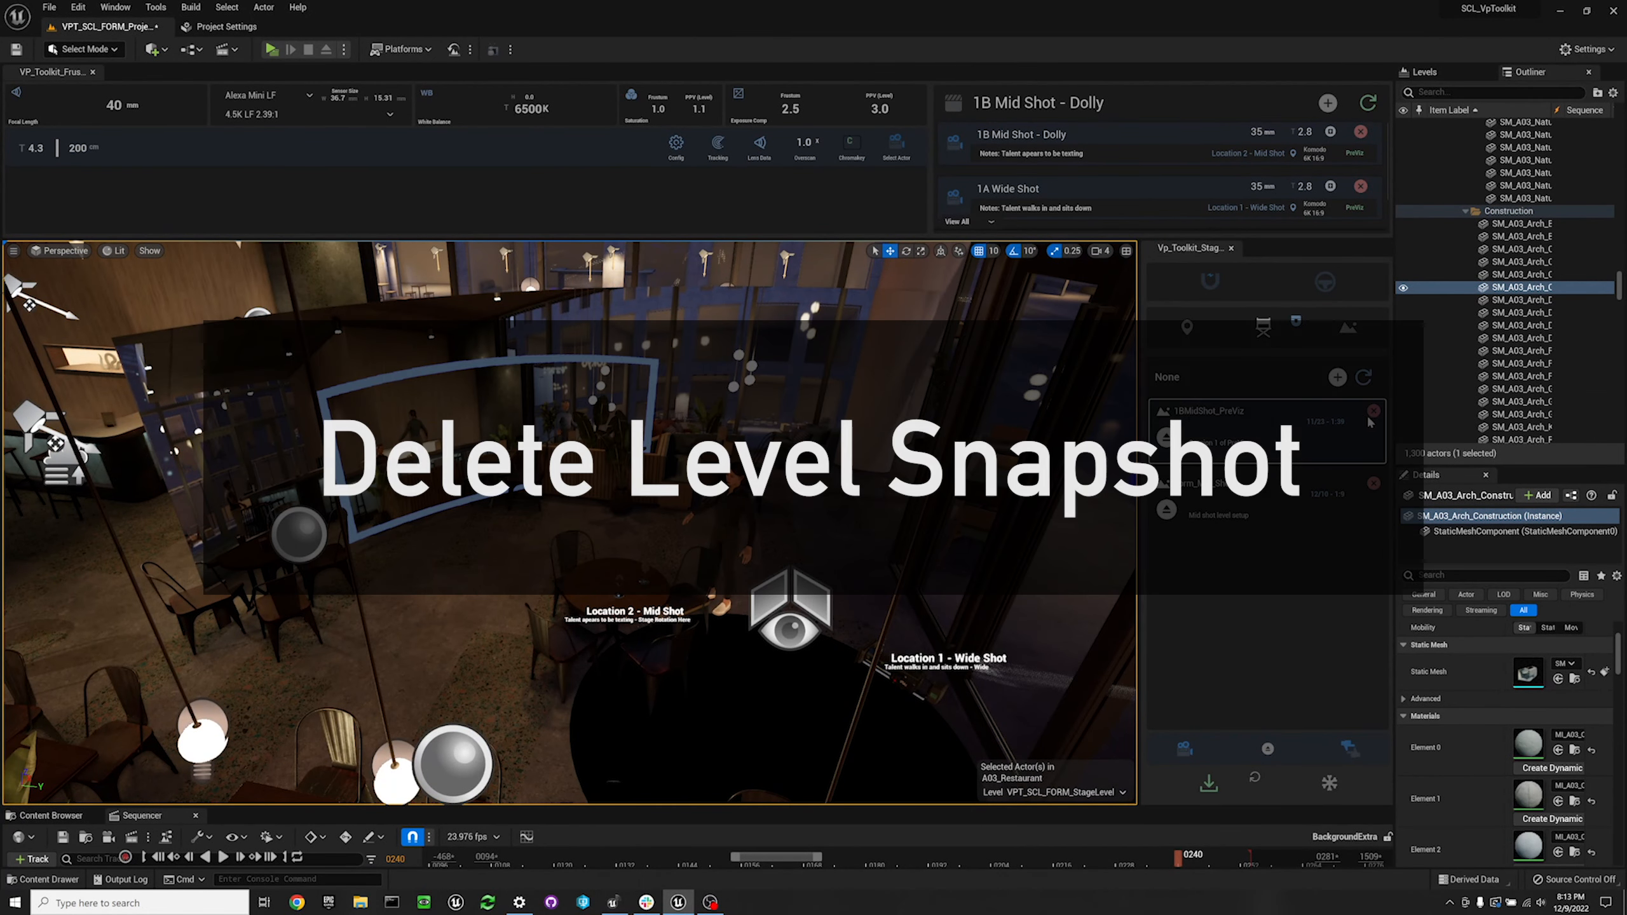
{"action": "mouse_move", "coordinate": [1374, 410]}
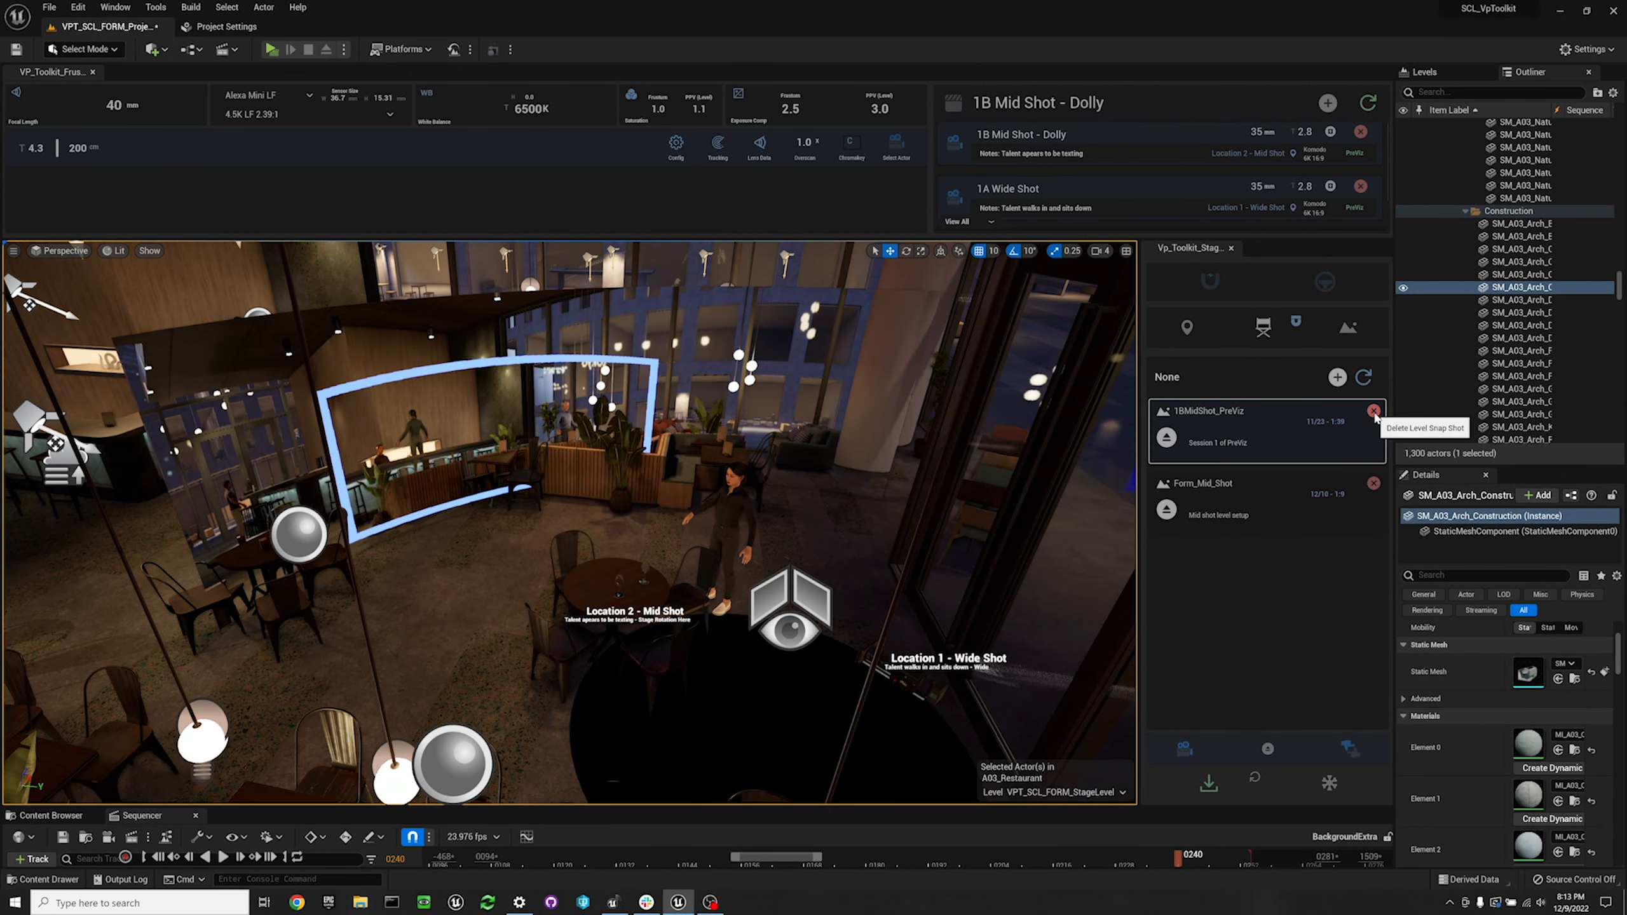